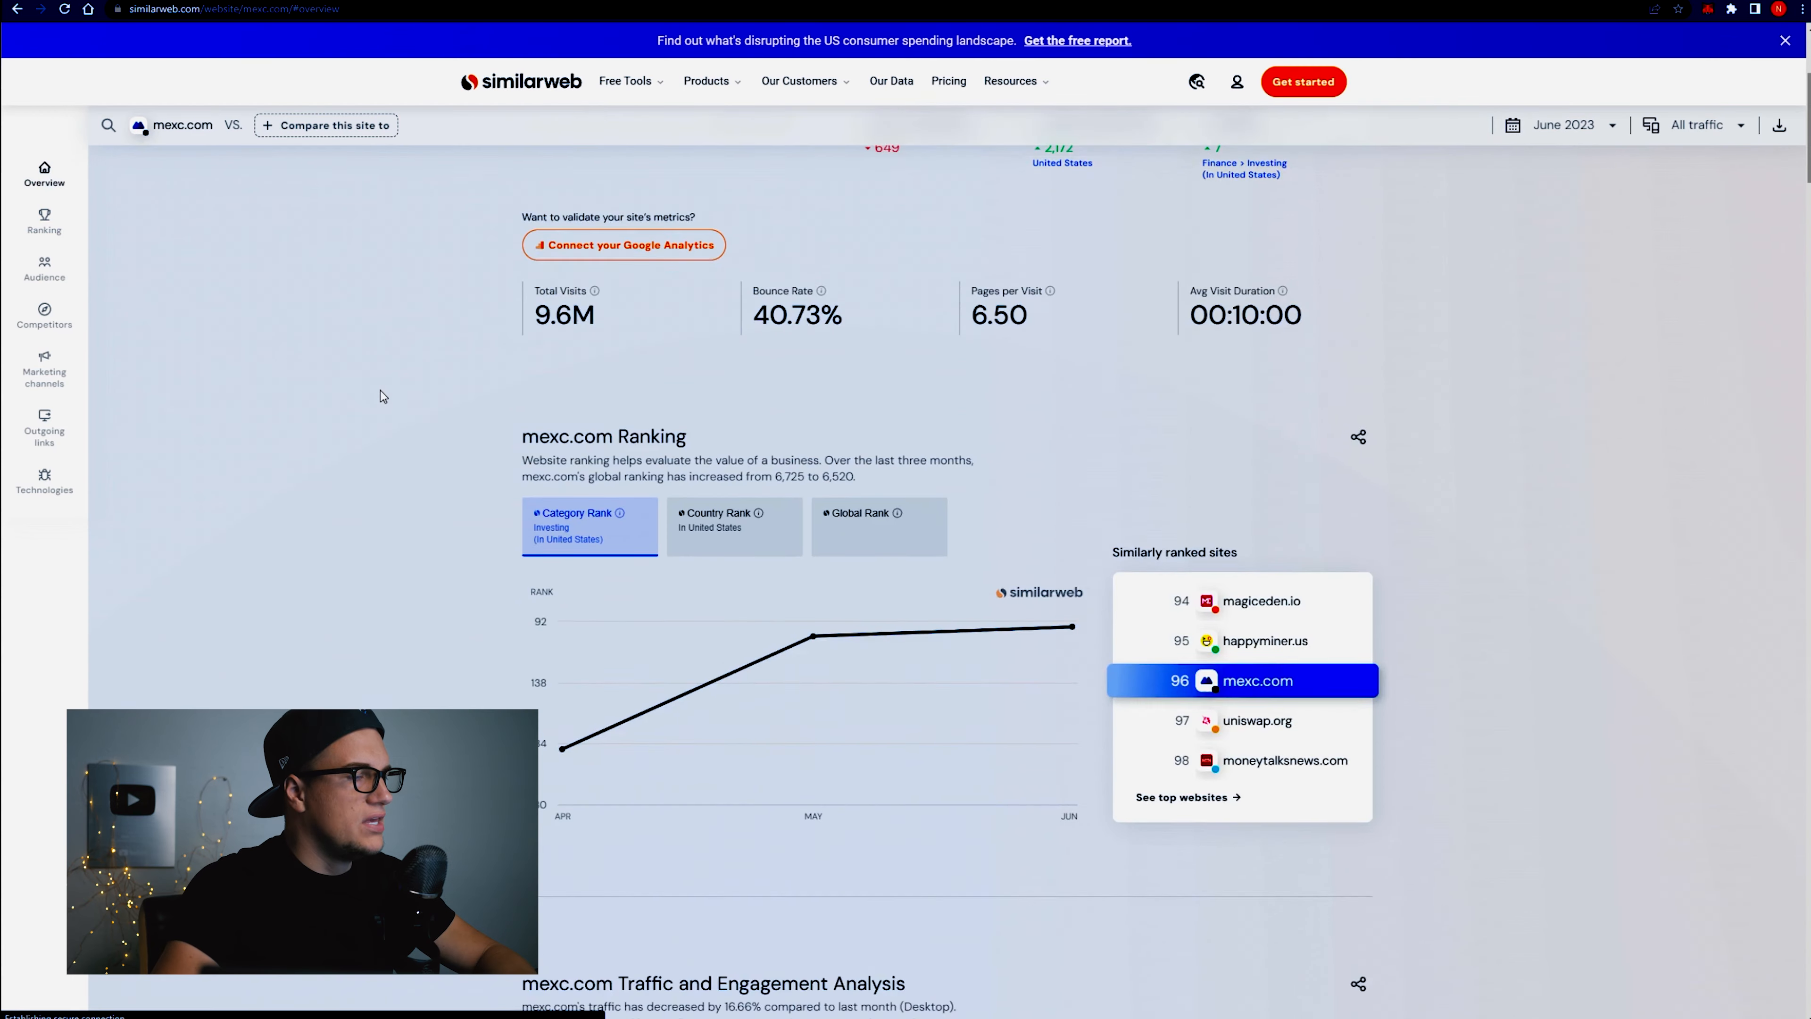
Bring up the huobi.com overview showing 5.1M visits and 31.54% bounce rate.
{"action": "left_click", "coordinate": [44, 222]}
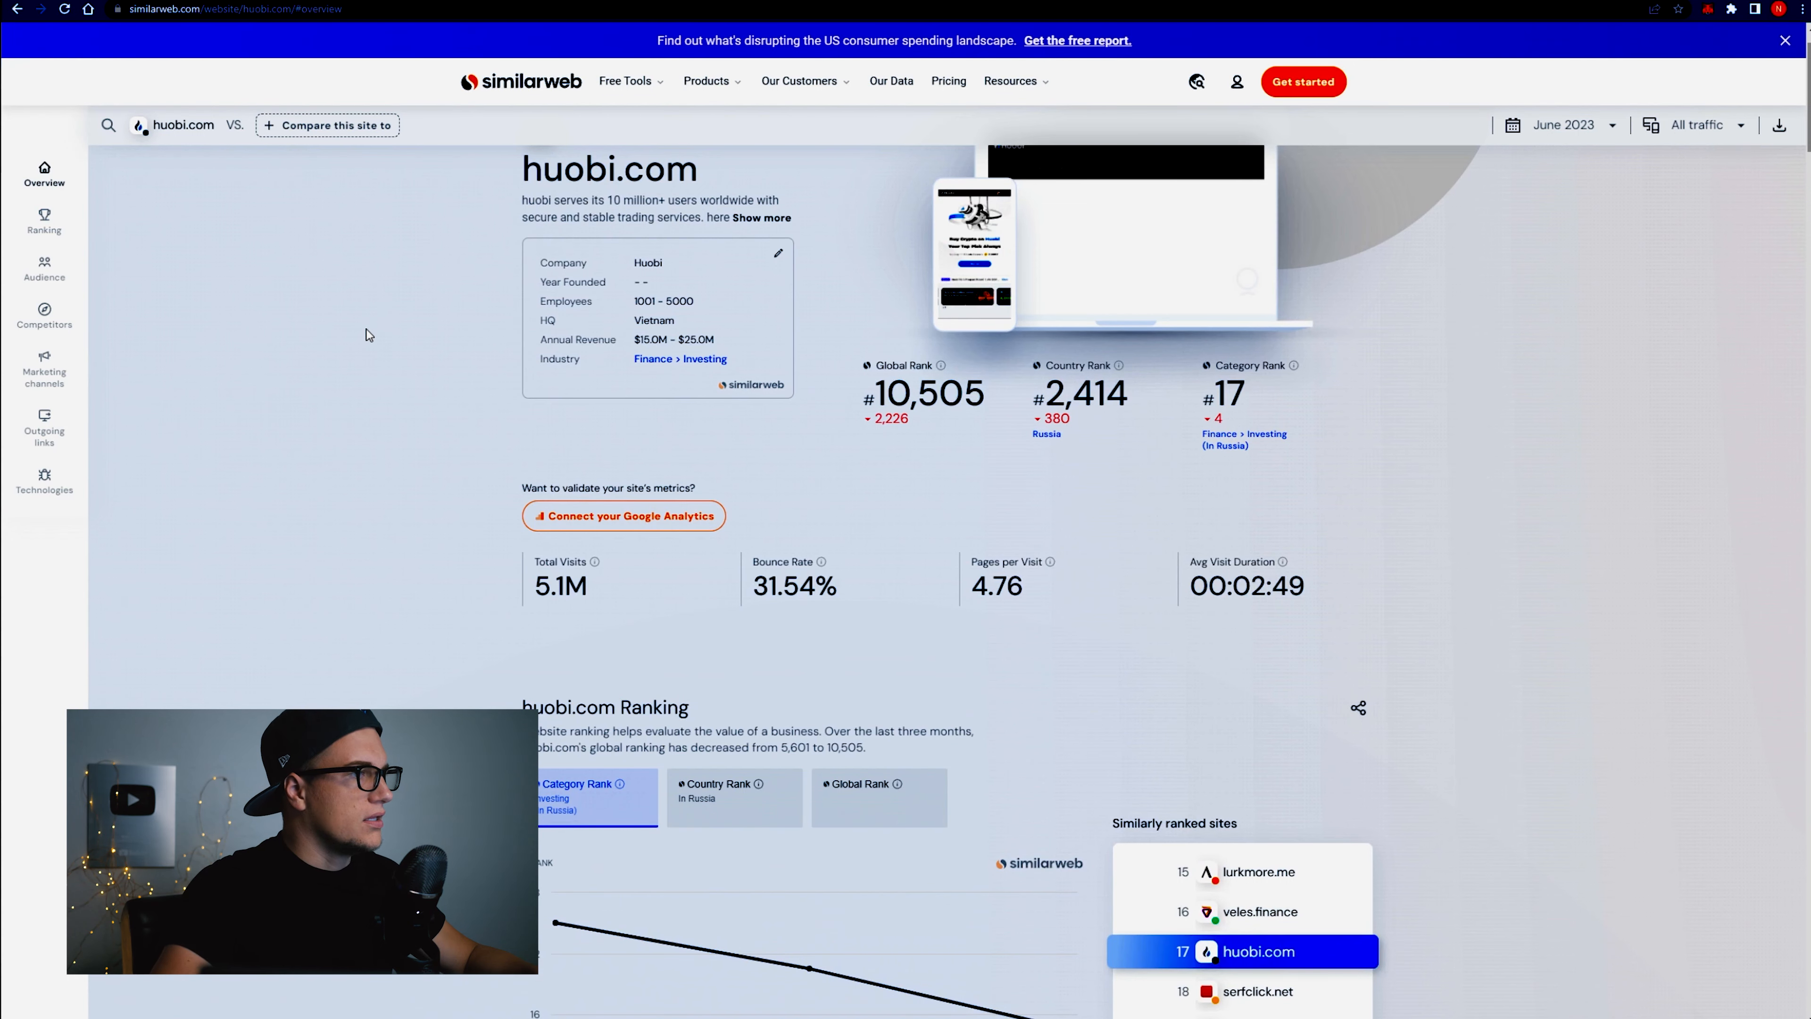
Scroll to huobi.com's Traffic and Engagement Analysis showing visits fell 29.46% to 5.1M.
{"action": "scroll", "scroll_direction": "down", "scroll_amount": 3}
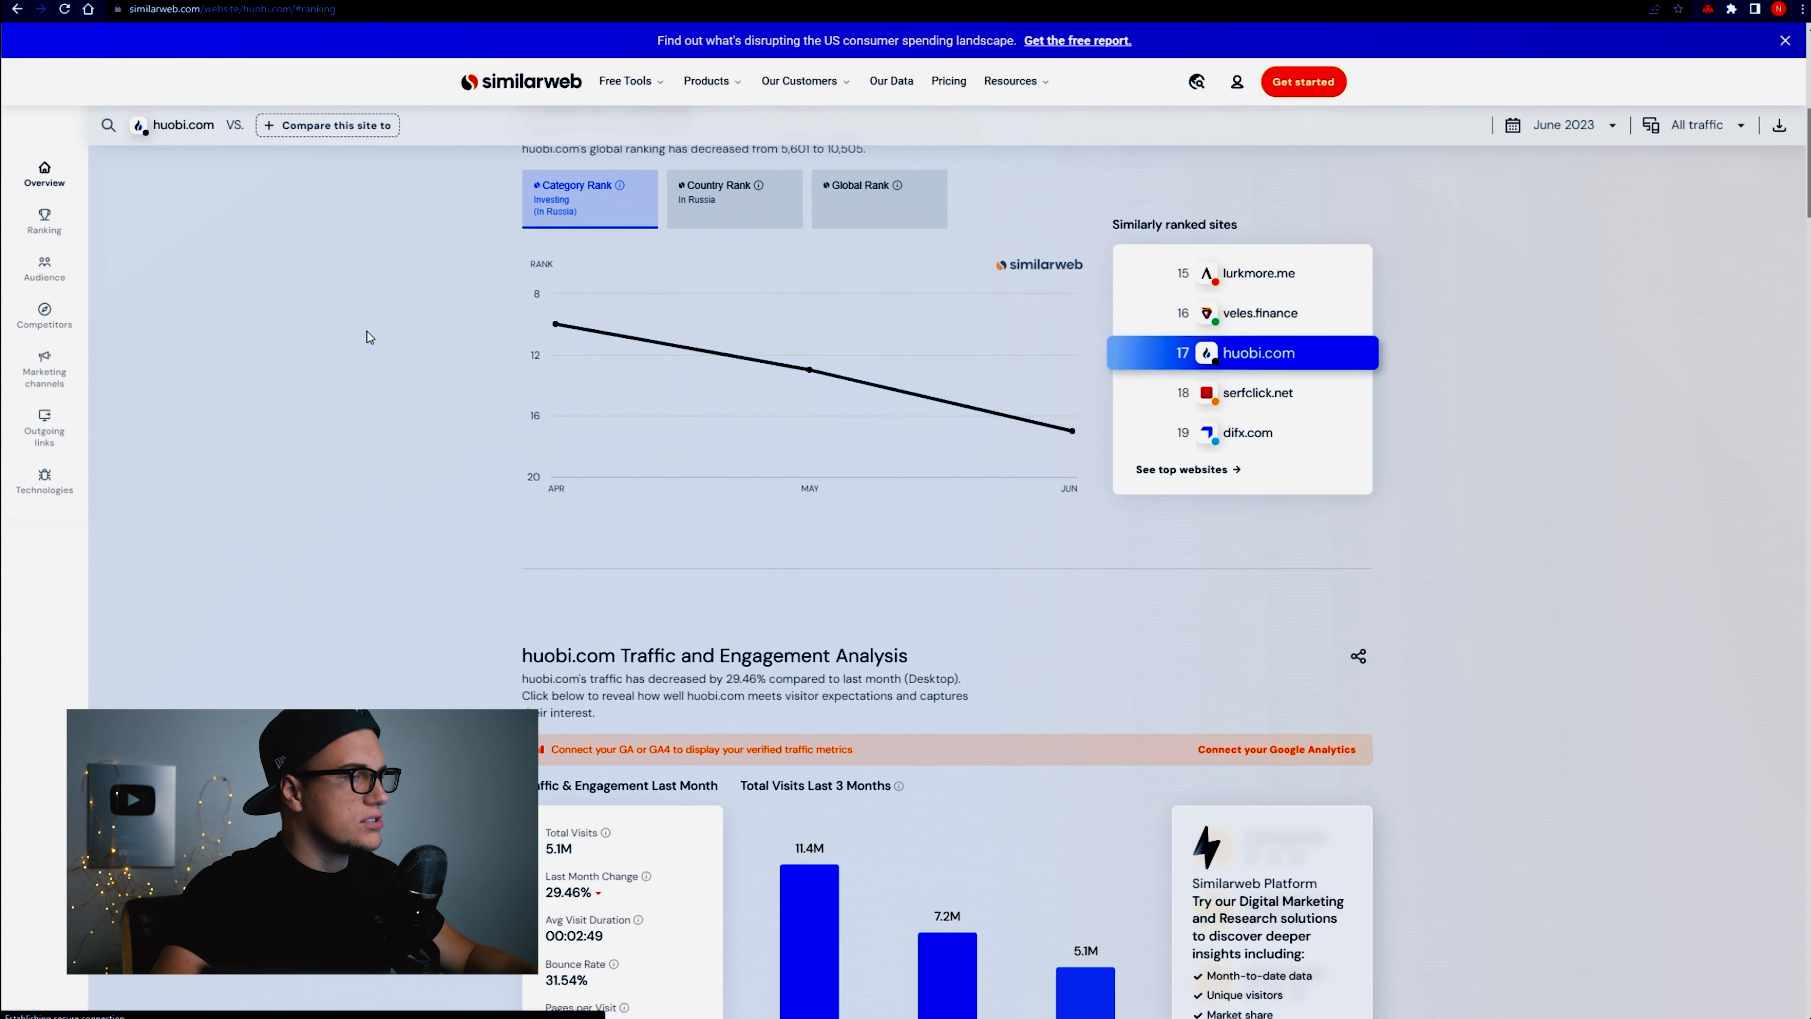
{"action": "scroll", "scroll_direction": "down", "scroll_amount": 3}
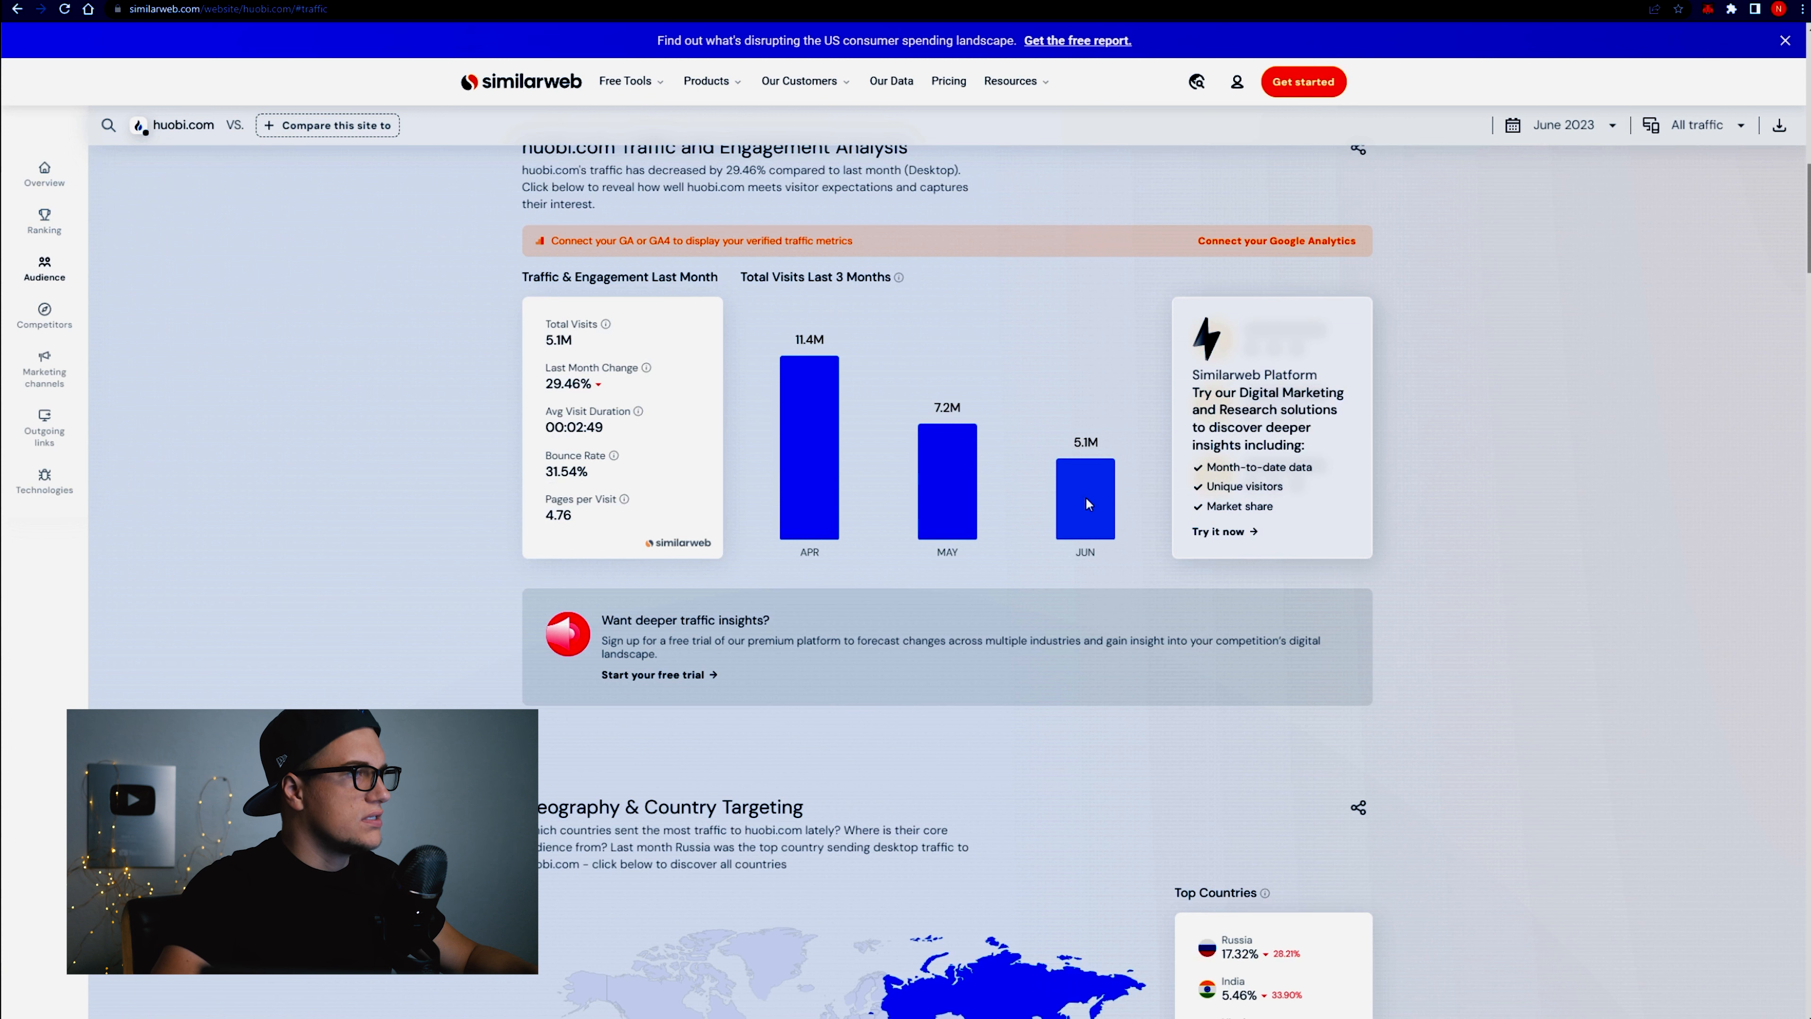
{"action": "mouse_move", "coordinate": [791, 428]}
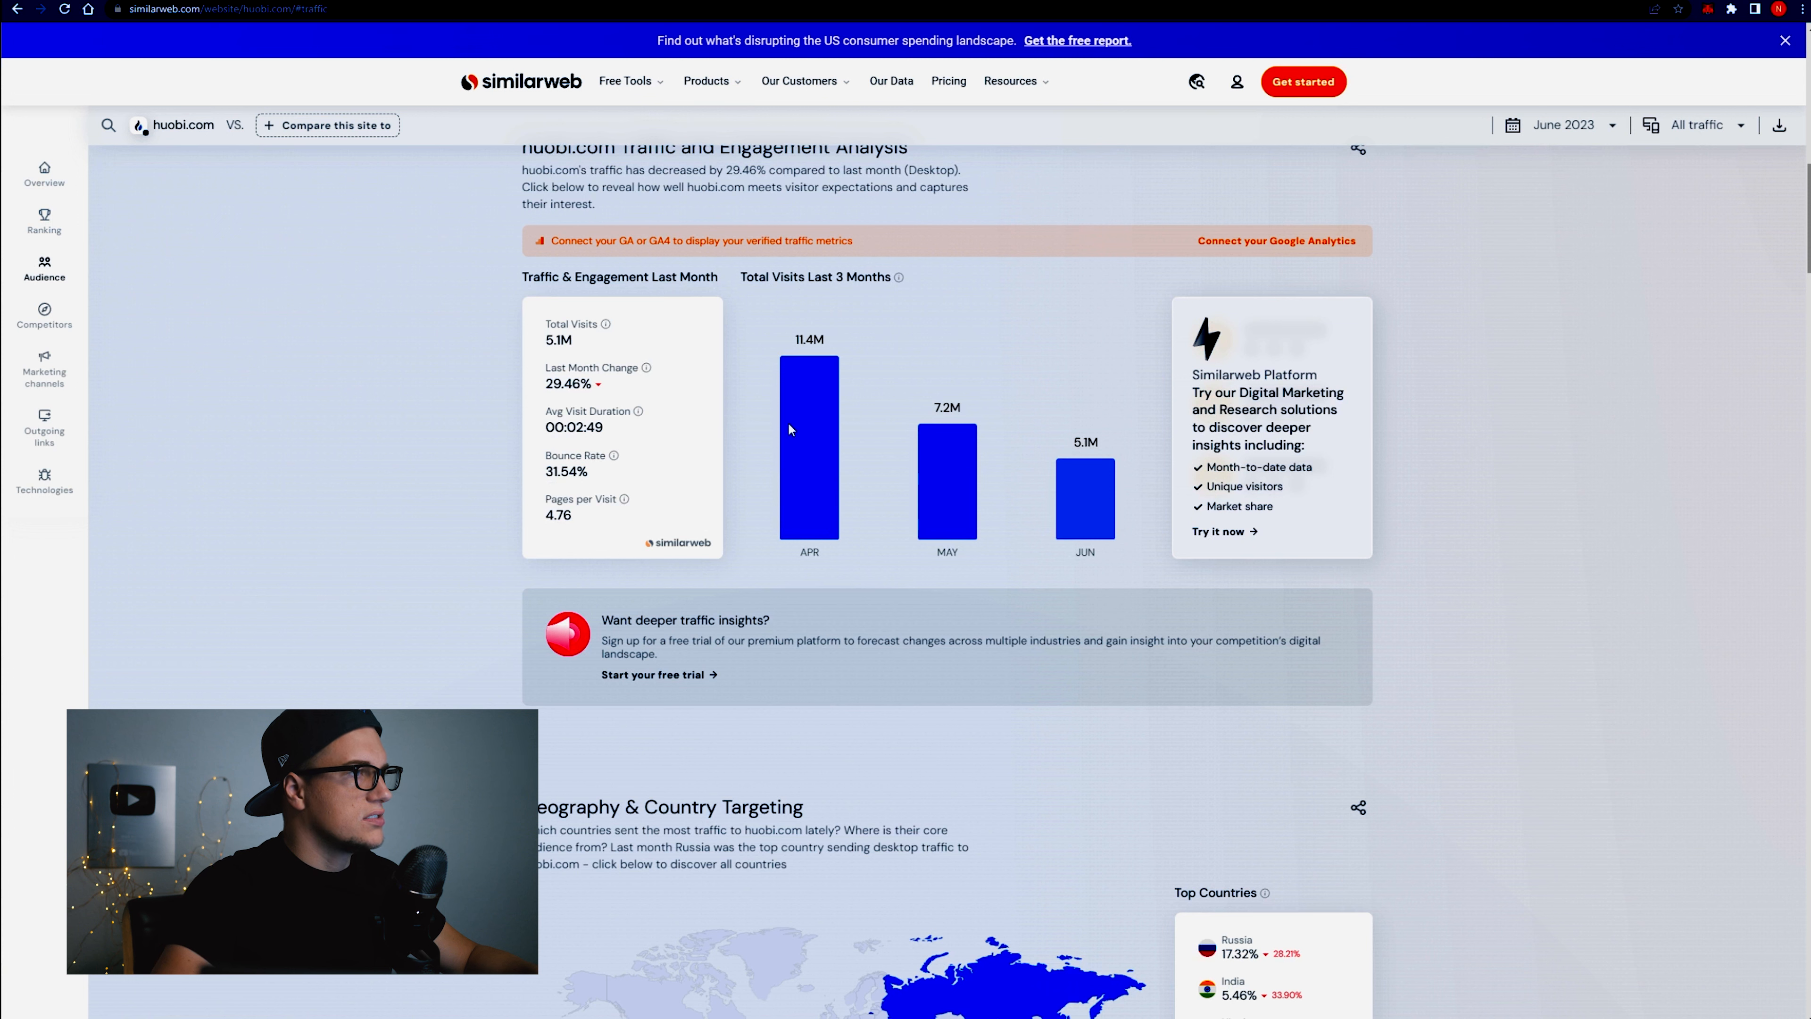
{"action": "mouse_move", "coordinate": [787, 442]}
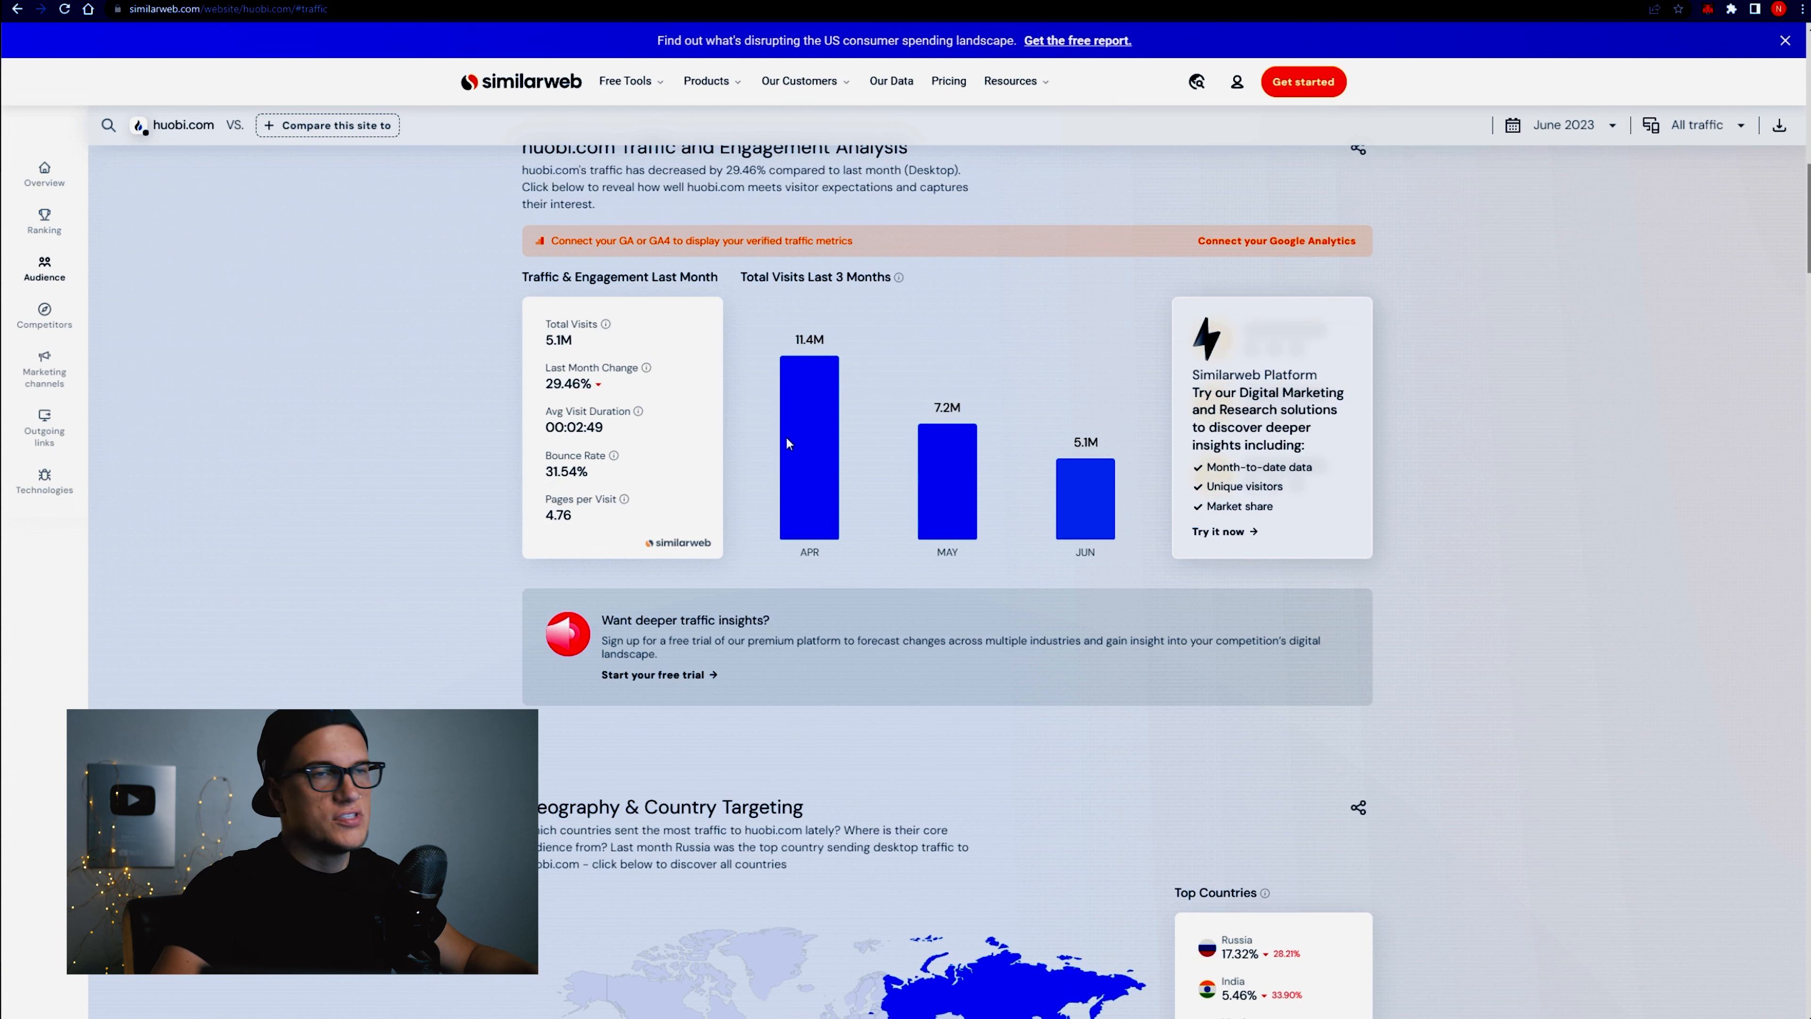
{"action": "mouse_move", "coordinate": [852, 479]}
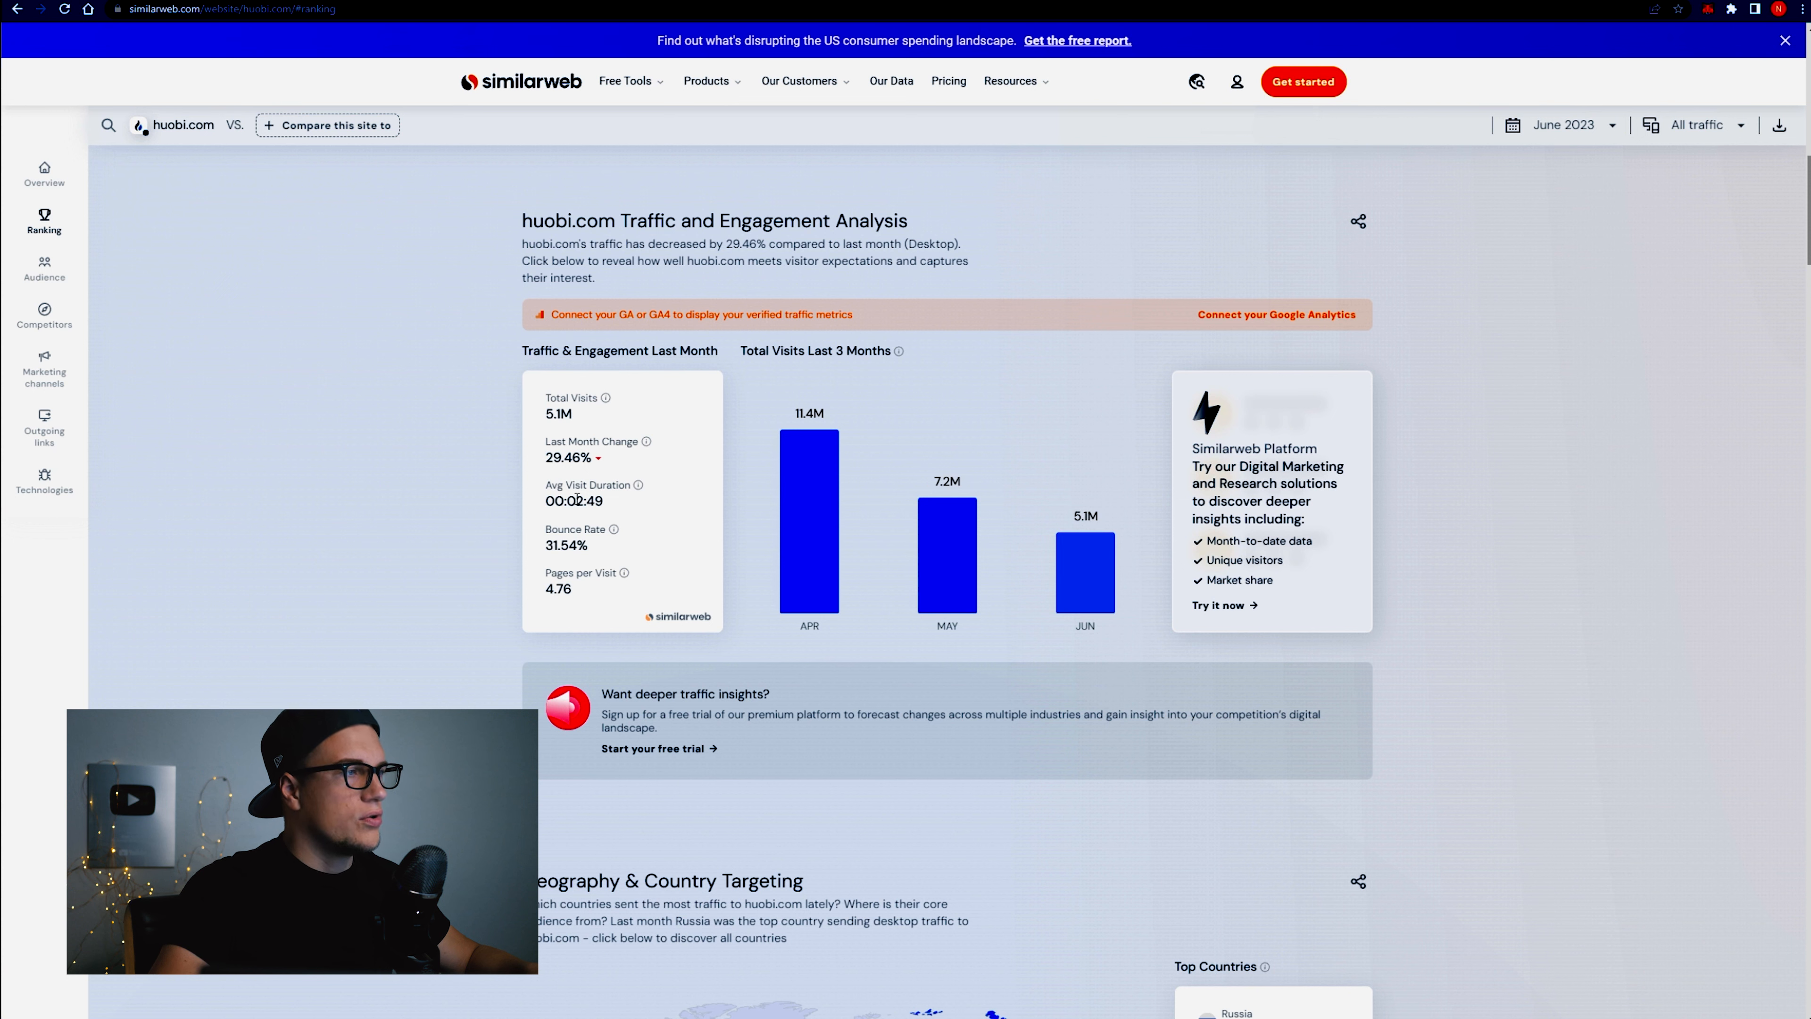
{"action": "mouse_move", "coordinate": [722, 552]}
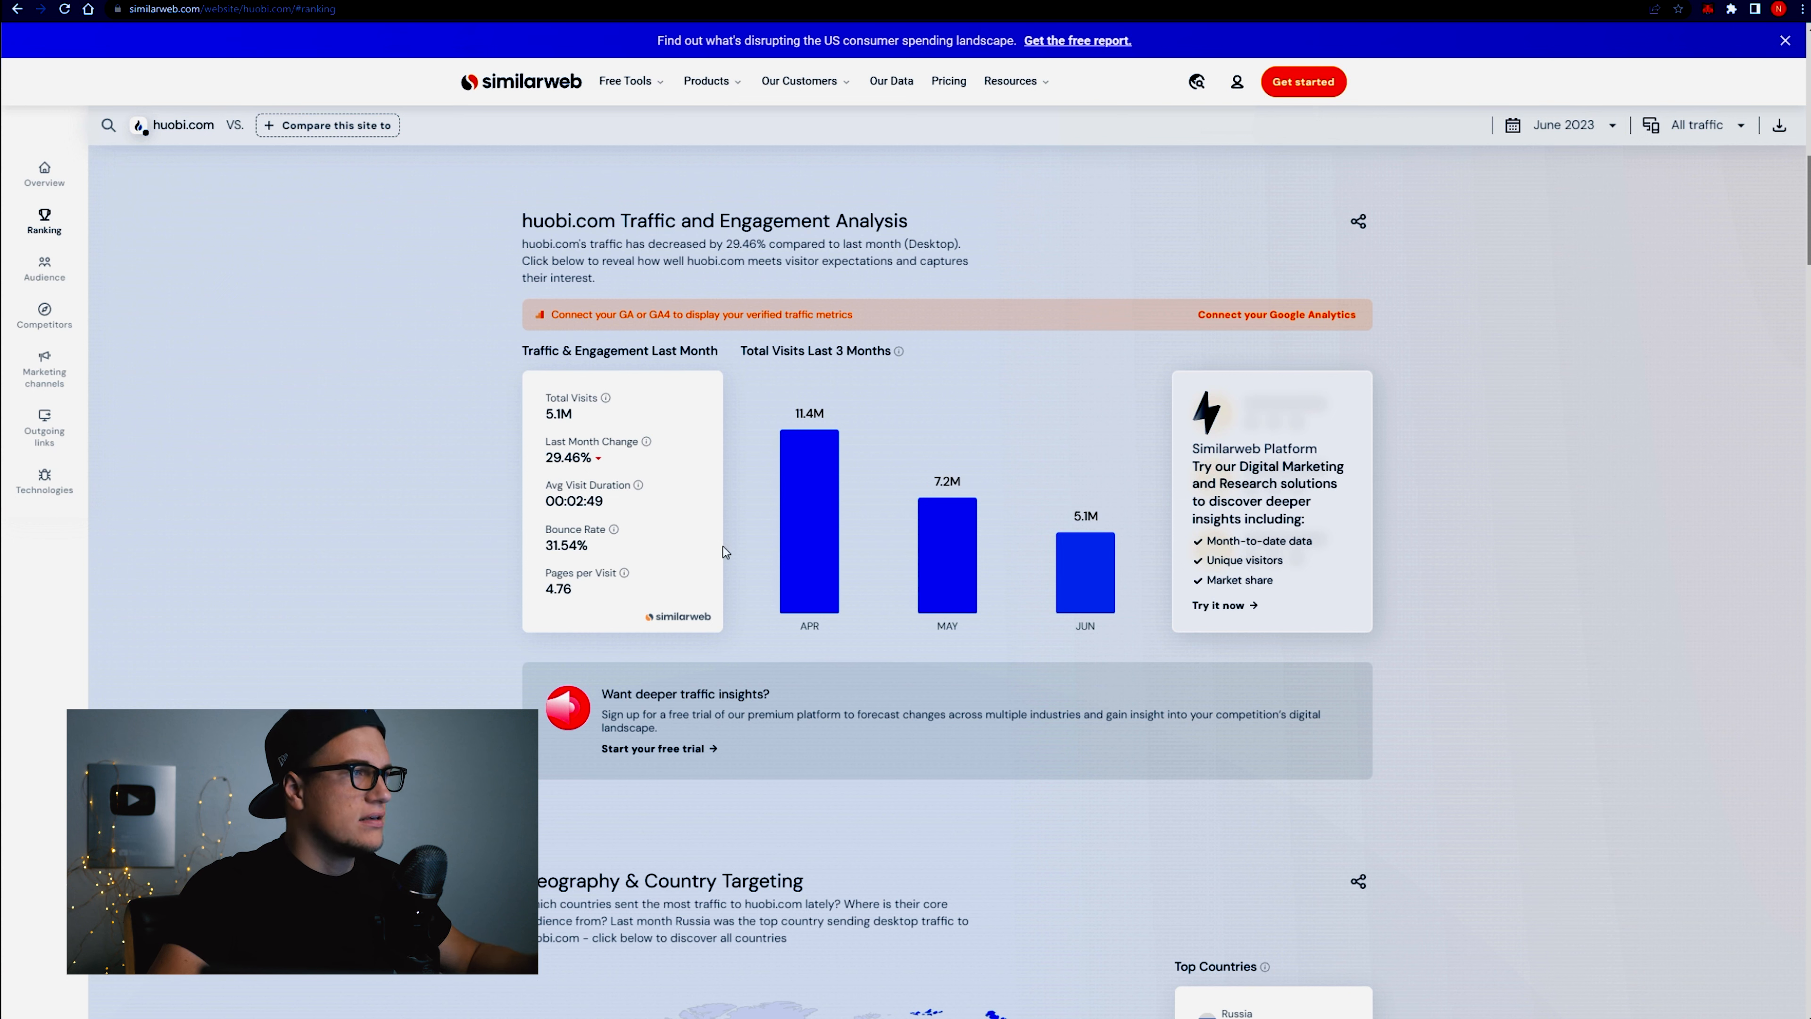
{"action": "mouse_move", "coordinate": [925, 529]}
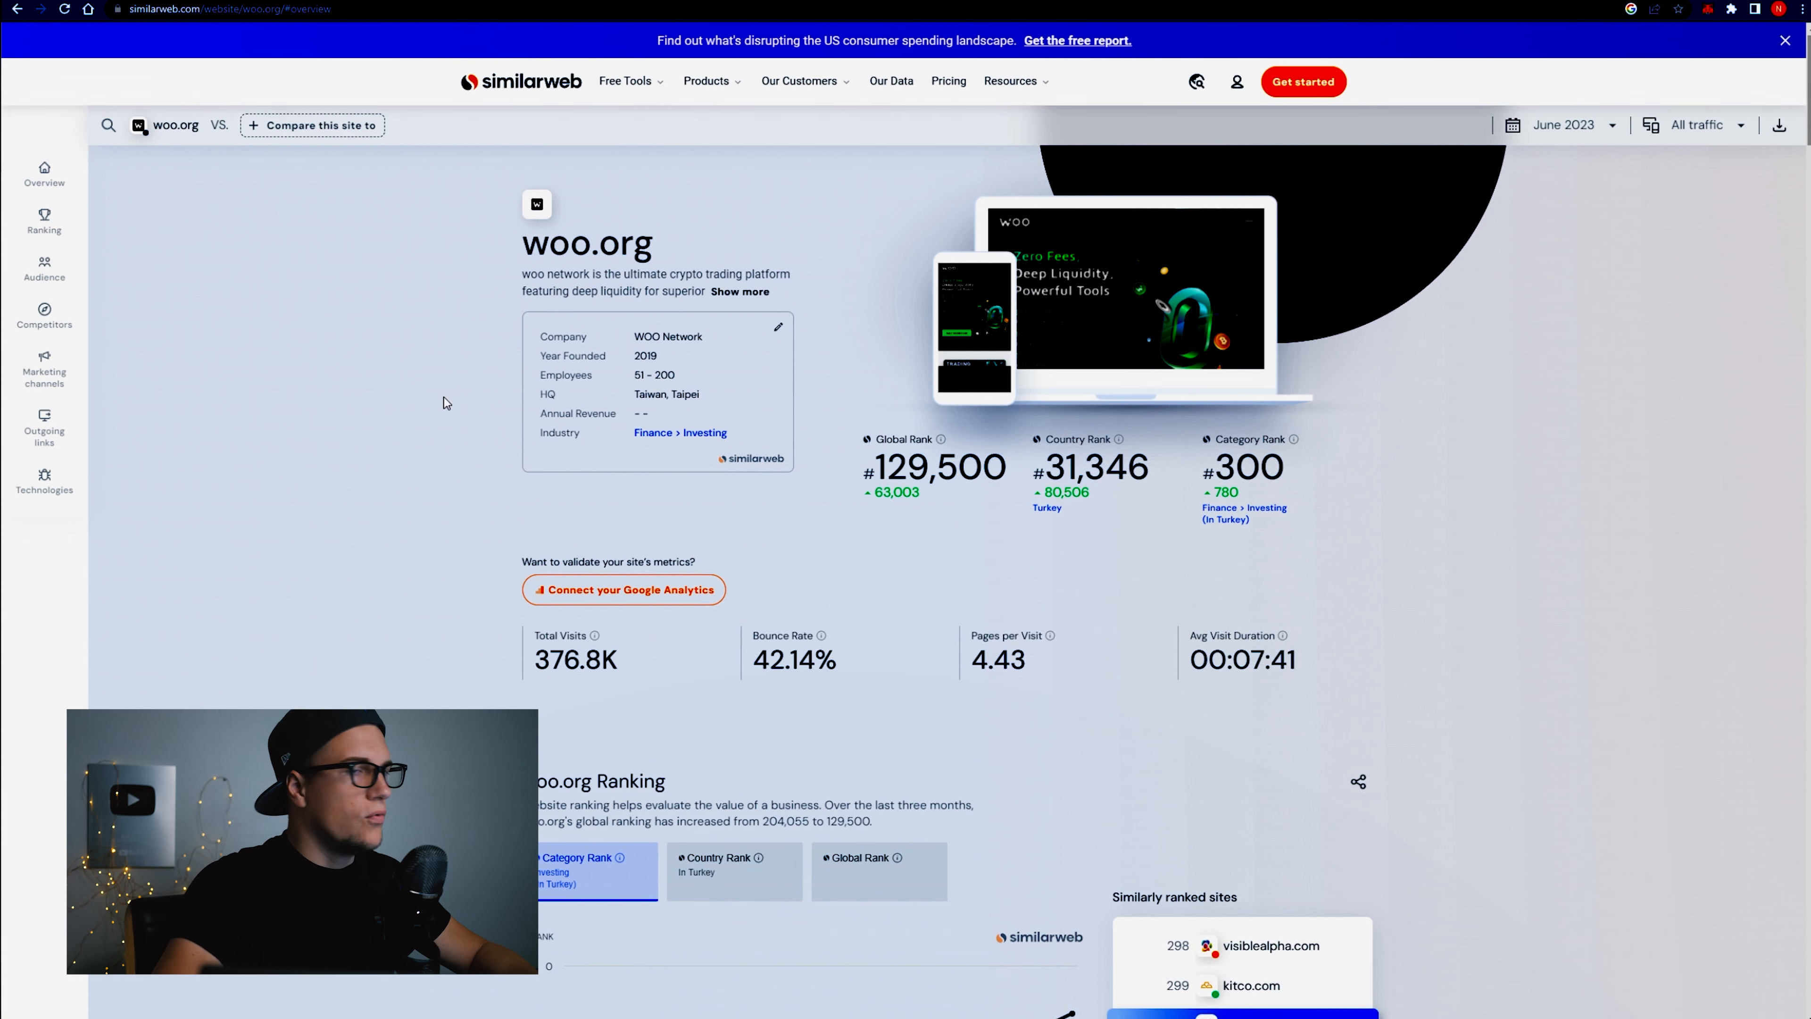
Scroll to woo.org's Traffic and Engagement Analysis showing visits rose 45.98% to 376.8K.
{"action": "scroll", "scroll_direction": "down", "scroll_amount": 3}
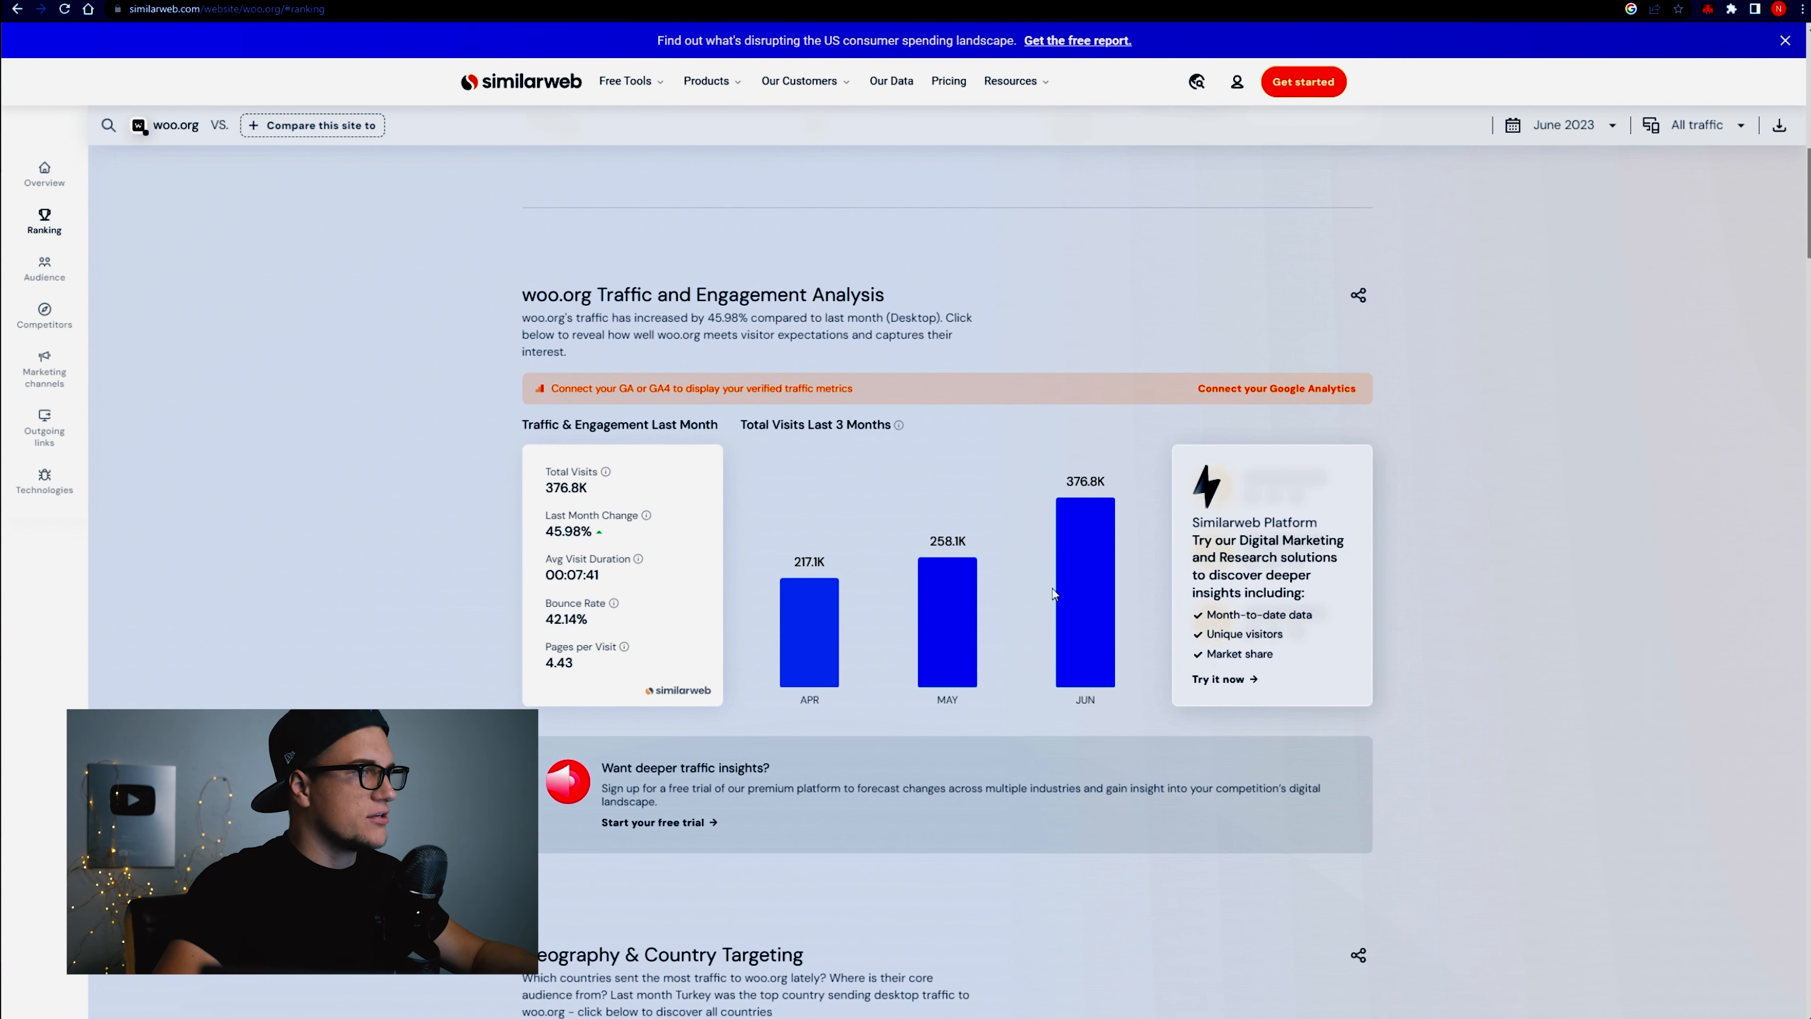
{"action": "mouse_move", "coordinate": [1087, 540]}
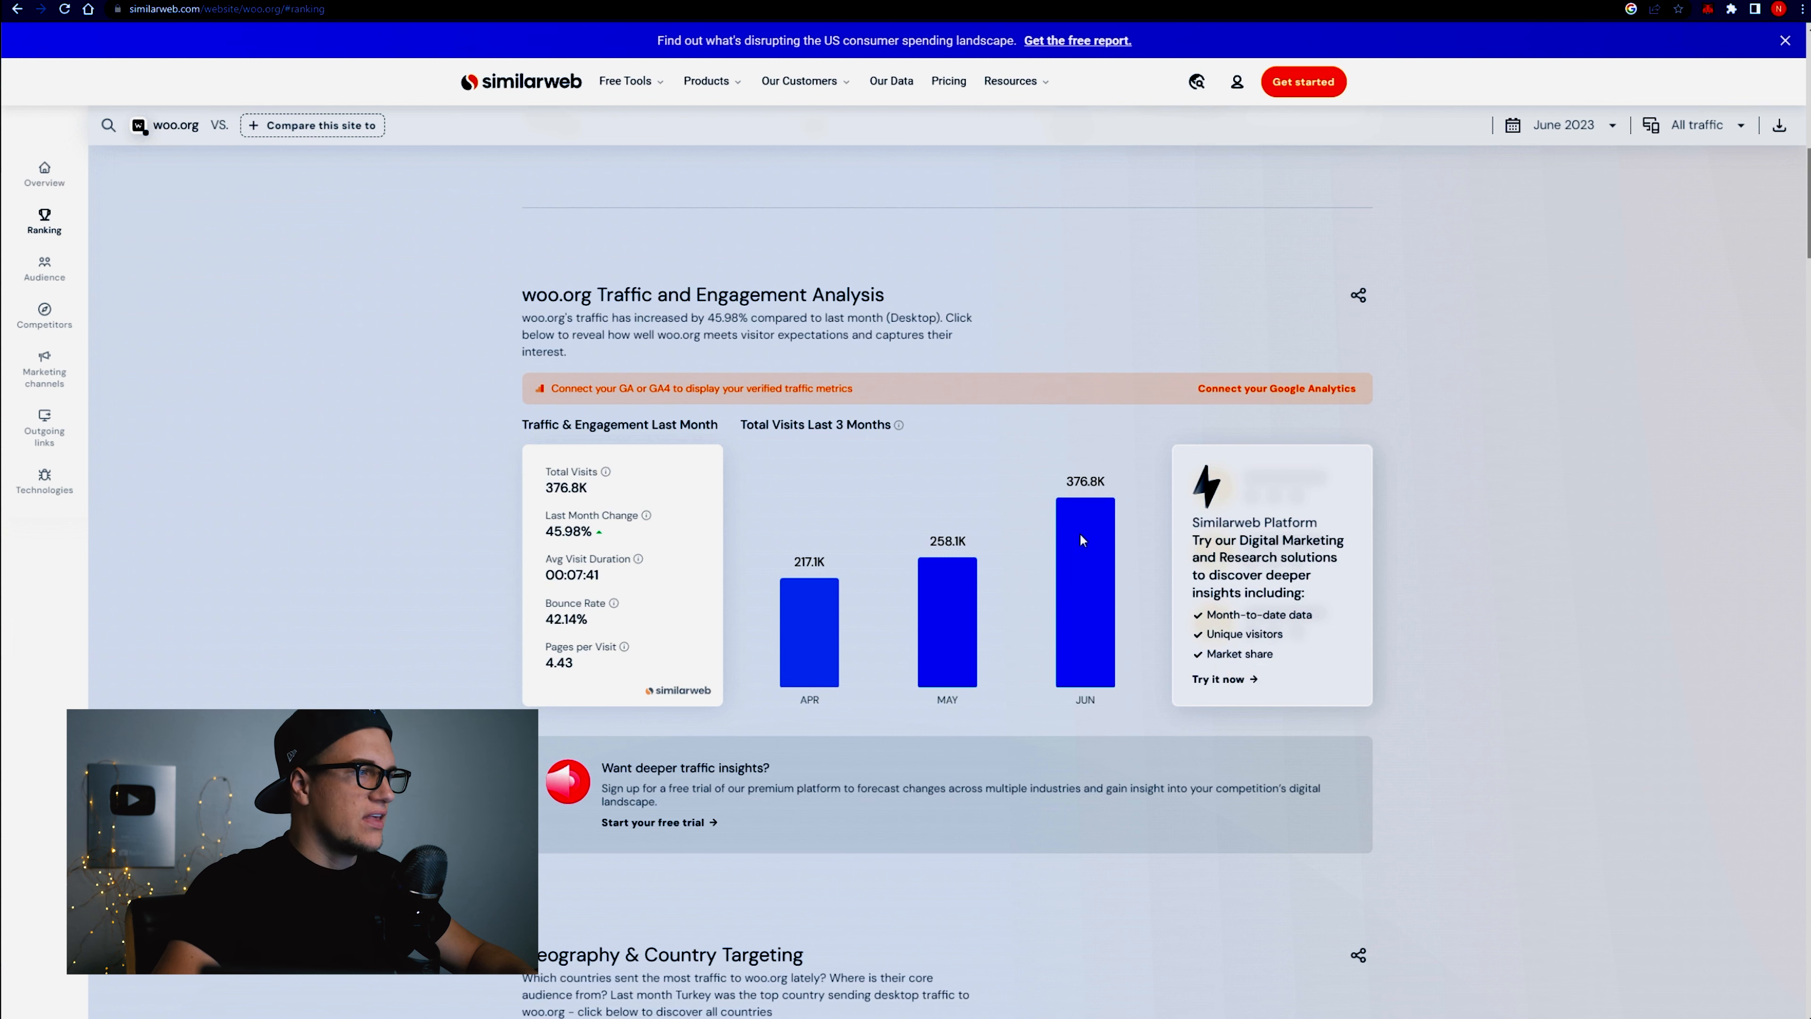
{"action": "mouse_move", "coordinate": [572, 566]}
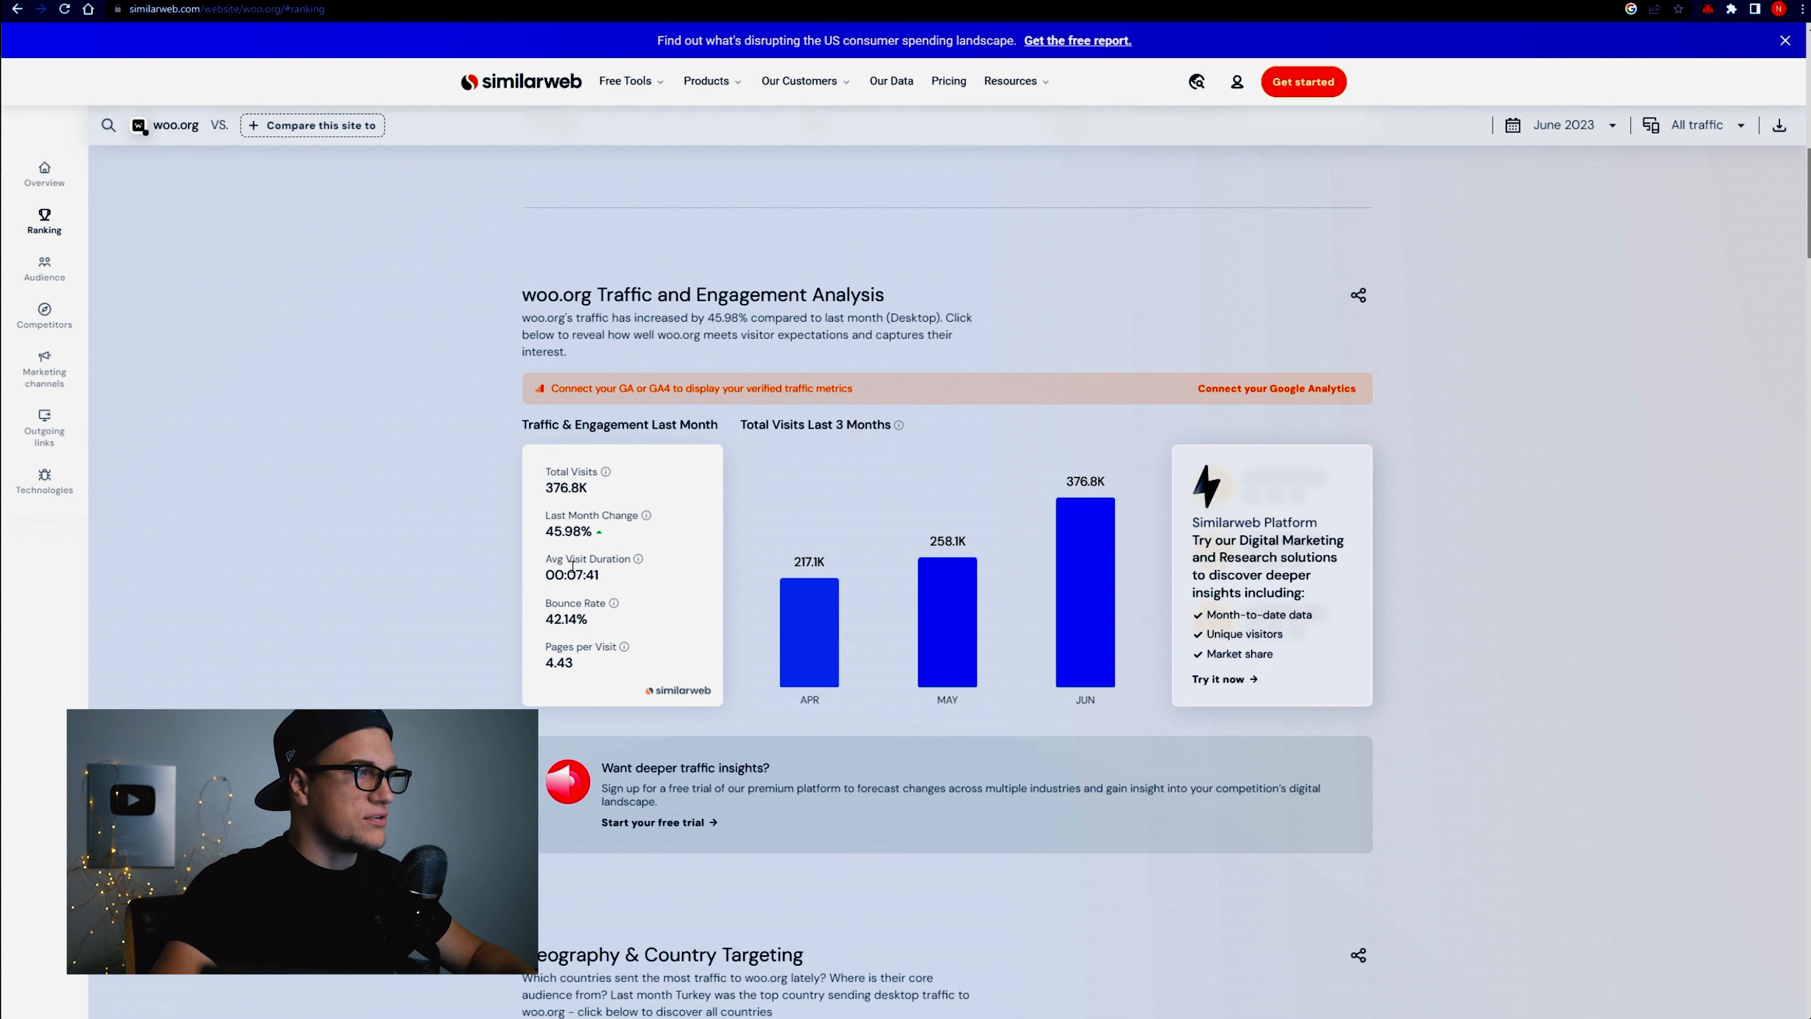